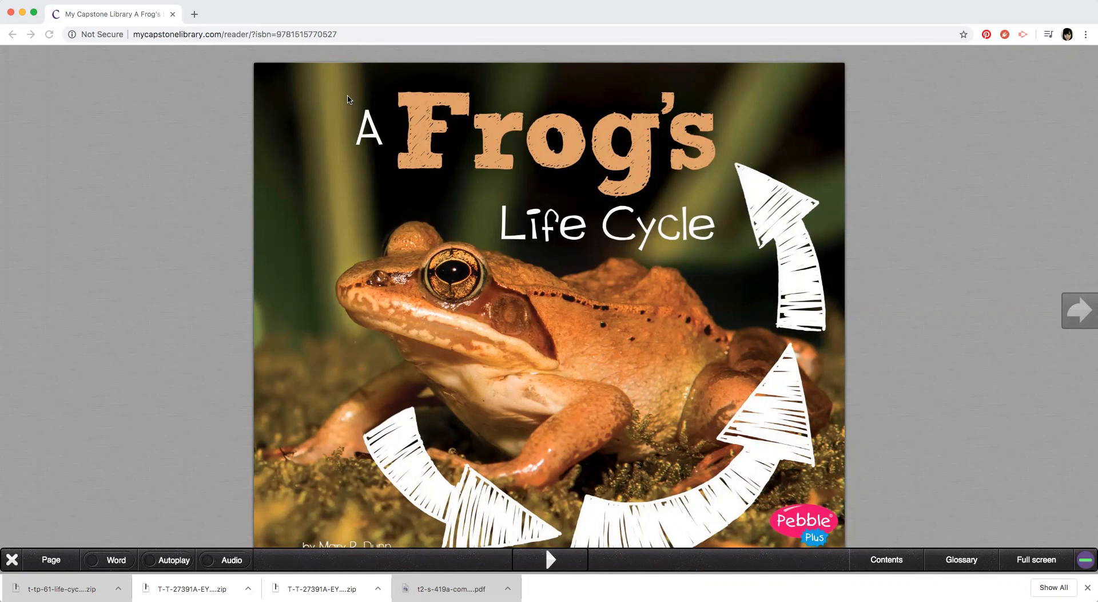
{"action": "mouse_move", "coordinate": [1066, 315]}
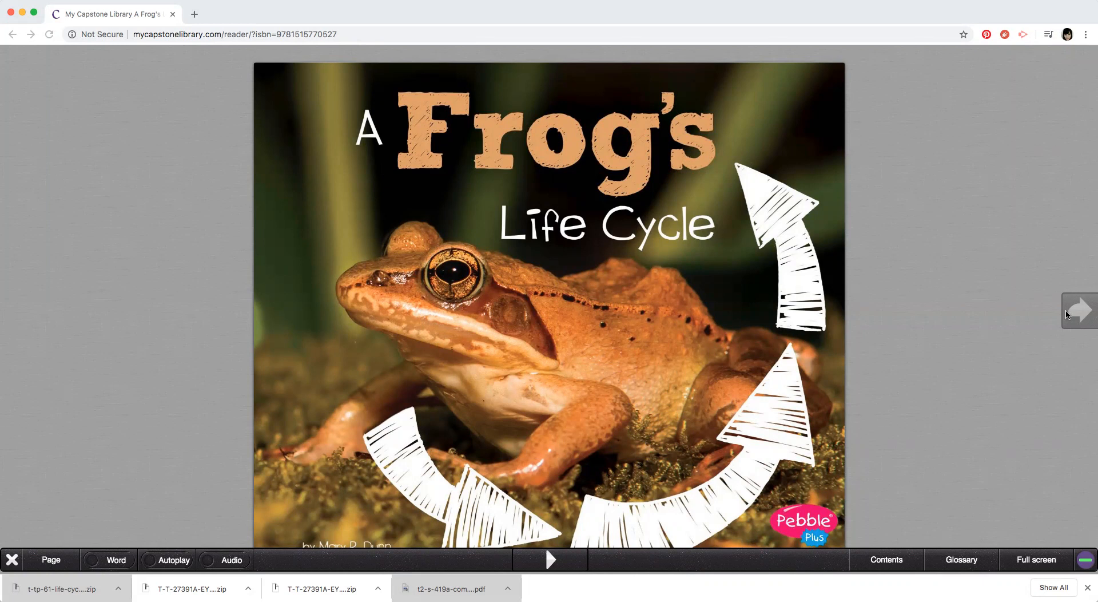
Turn from the cover through the Eggs in the Pond spreads, pages 4–5 and 6–7, and onward
{"action": "left_click", "coordinate": [1083, 311]}
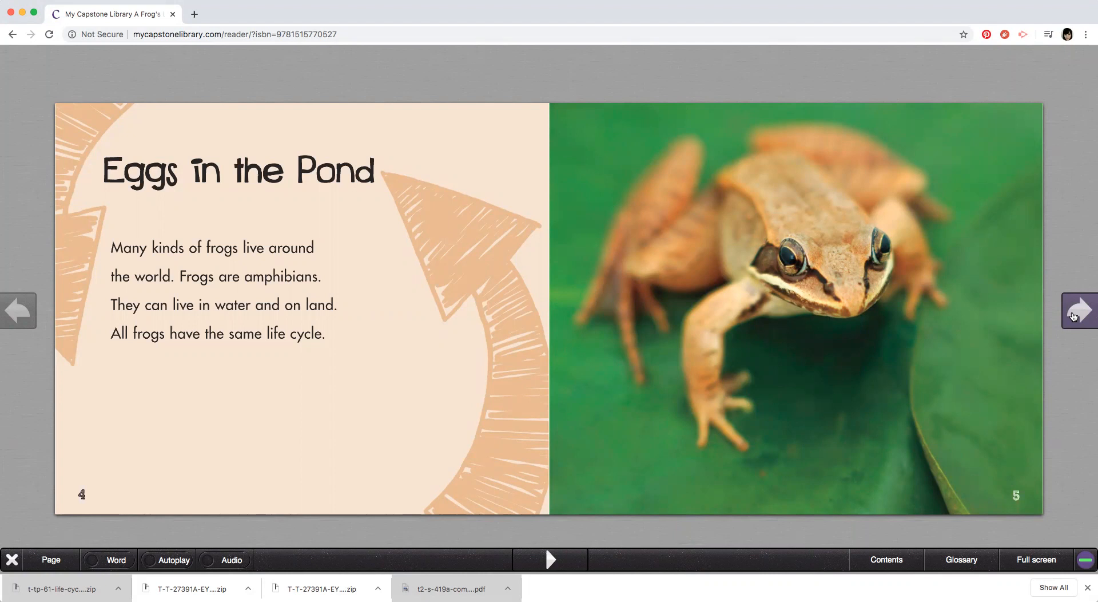
{"action": "mouse_move", "coordinate": [1078, 311]}
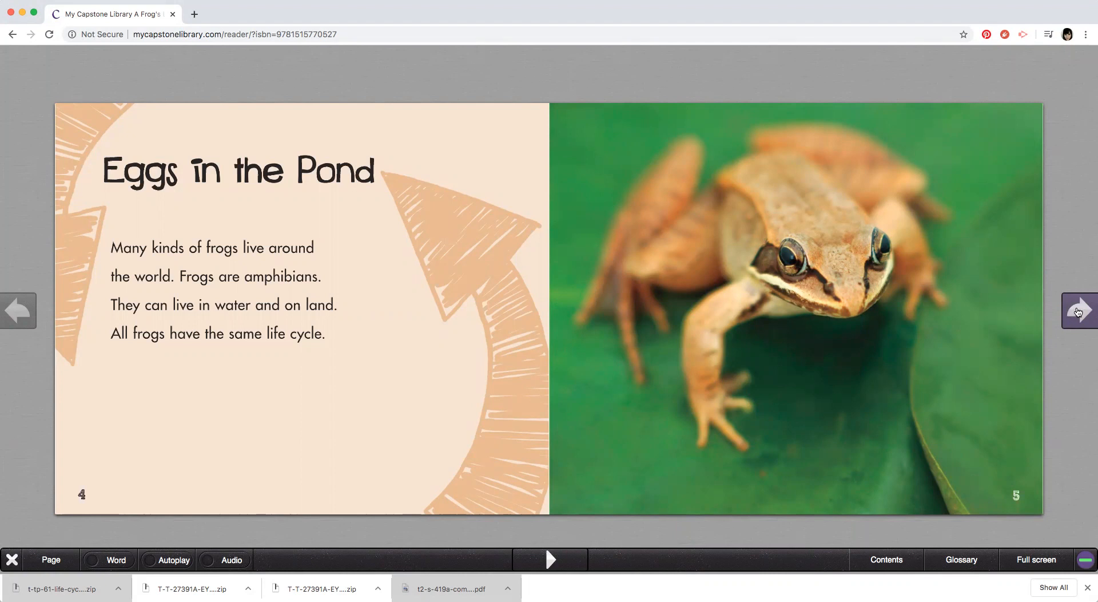
{"action": "left_click", "coordinate": [1081, 312]}
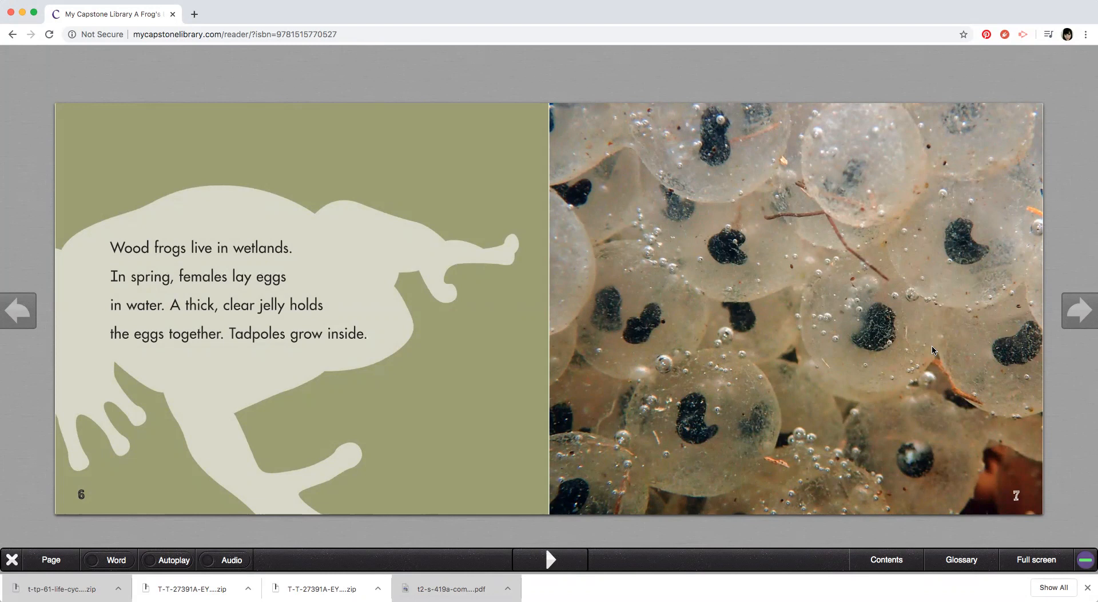
{"action": "left_click", "coordinate": [1080, 312]}
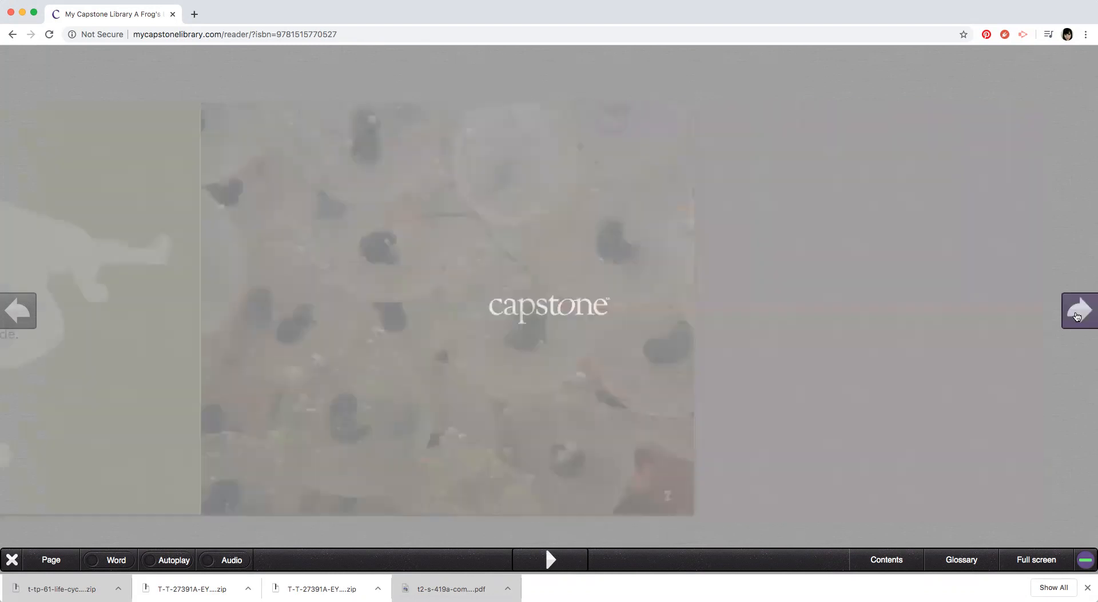
Turn through the Growing Tadpoles spreads, pages 8–9 and 10–11, to the froglet spread on 12–13
{"action": "left_click", "coordinate": [1080, 311]}
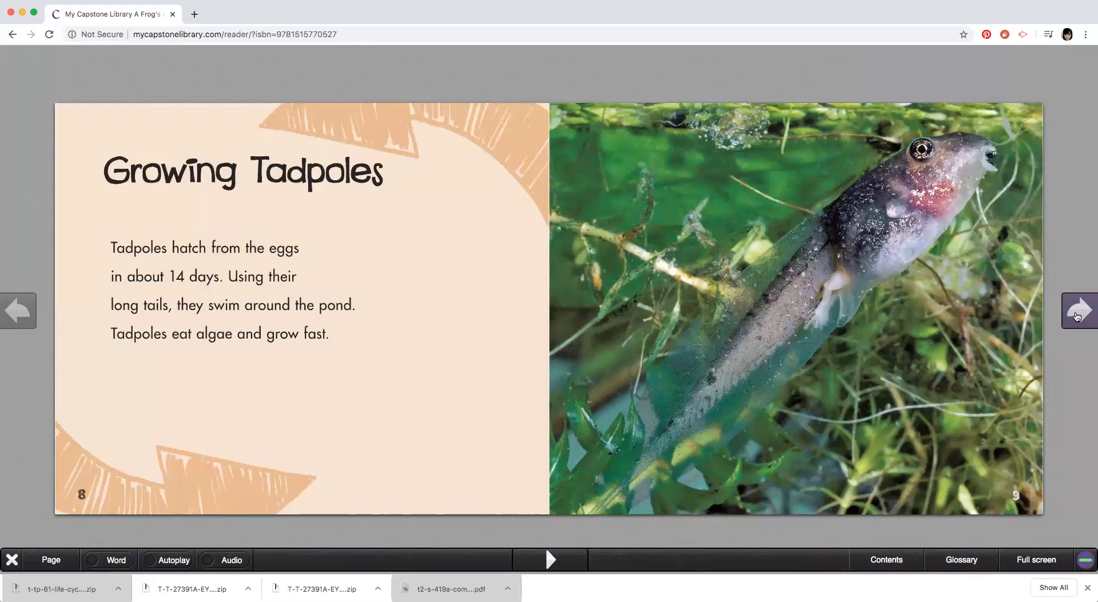
{"action": "left_click", "coordinate": [1083, 311]}
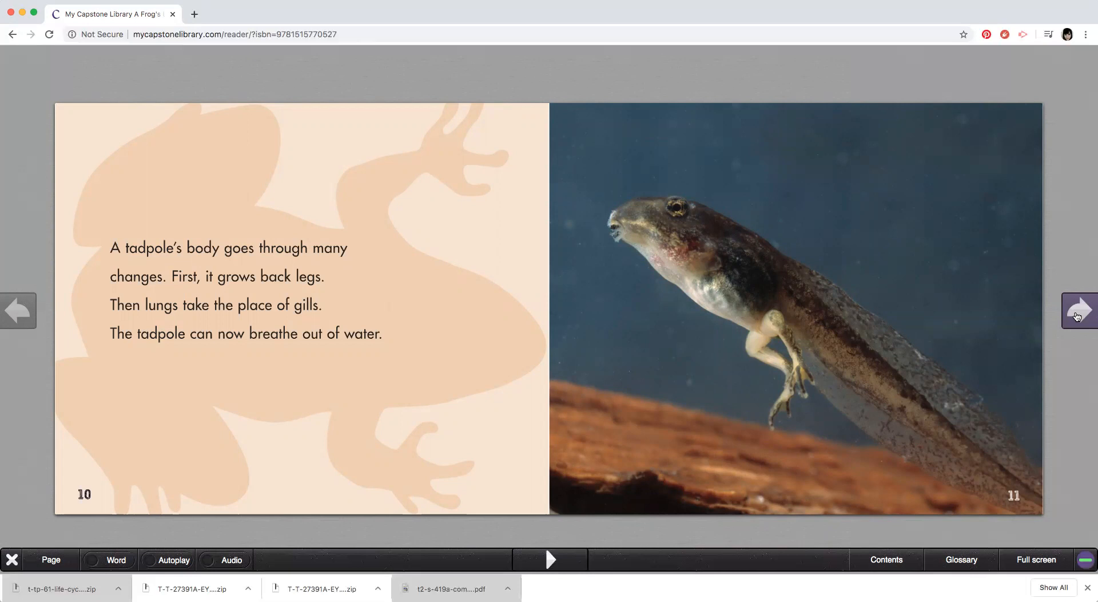
{"action": "left_click", "coordinate": [1082, 310]}
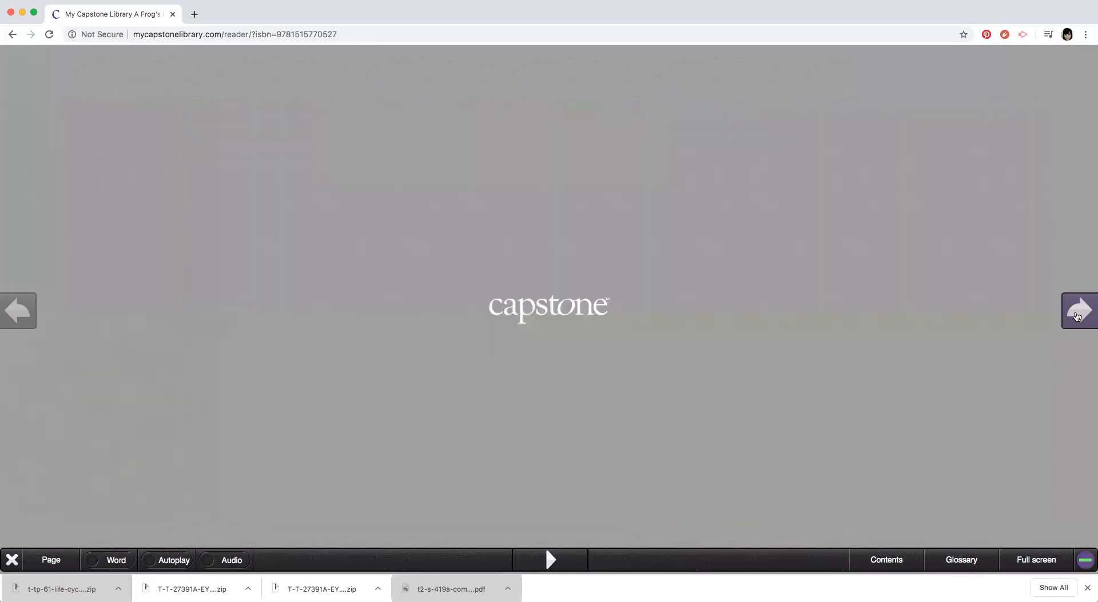
{"action": "left_click", "coordinate": [1085, 310]}
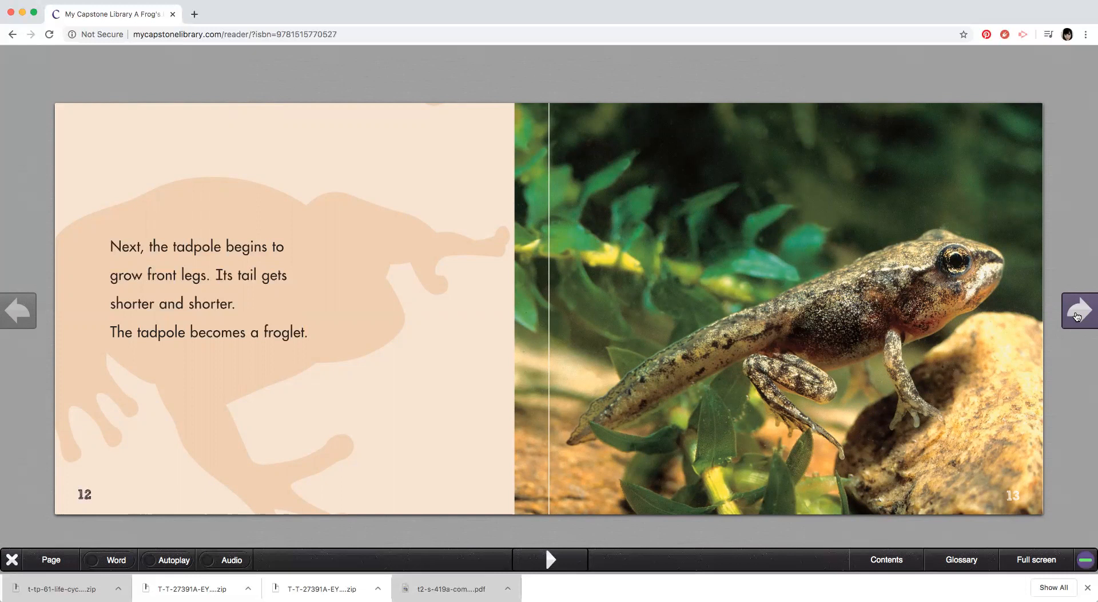
Turn from pages 12–13 to the Frisky Froglets spread, pages 14–15, and past it
{"action": "left_click", "coordinate": [1083, 310]}
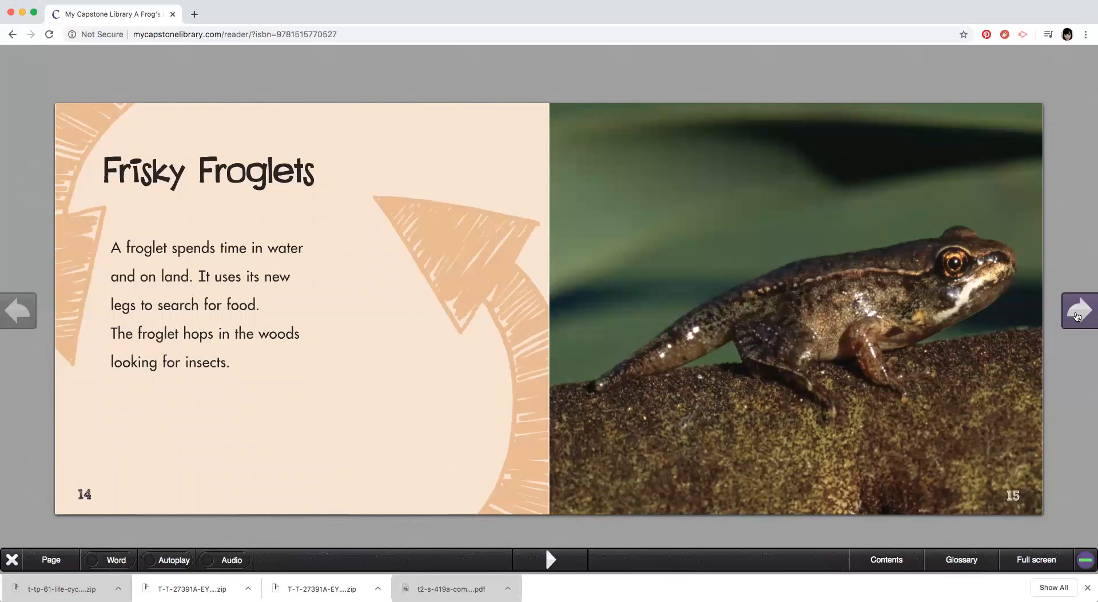
{"action": "left_click", "coordinate": [1078, 311]}
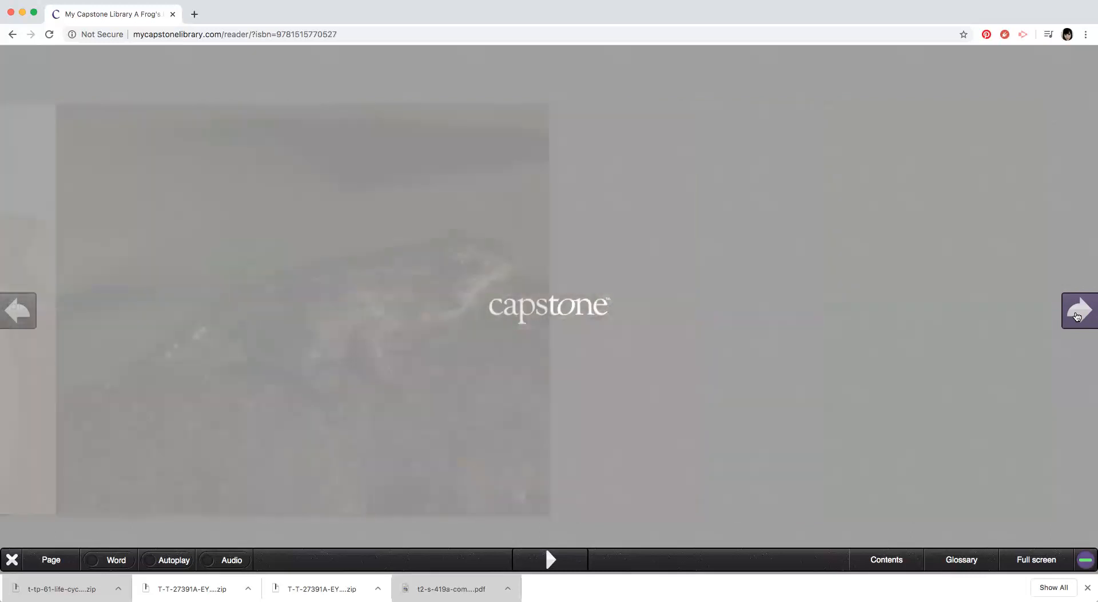
Turn through pages 16–17 to the Adult Frogs spread on pages 18–19
{"action": "left_click", "coordinate": [1080, 311]}
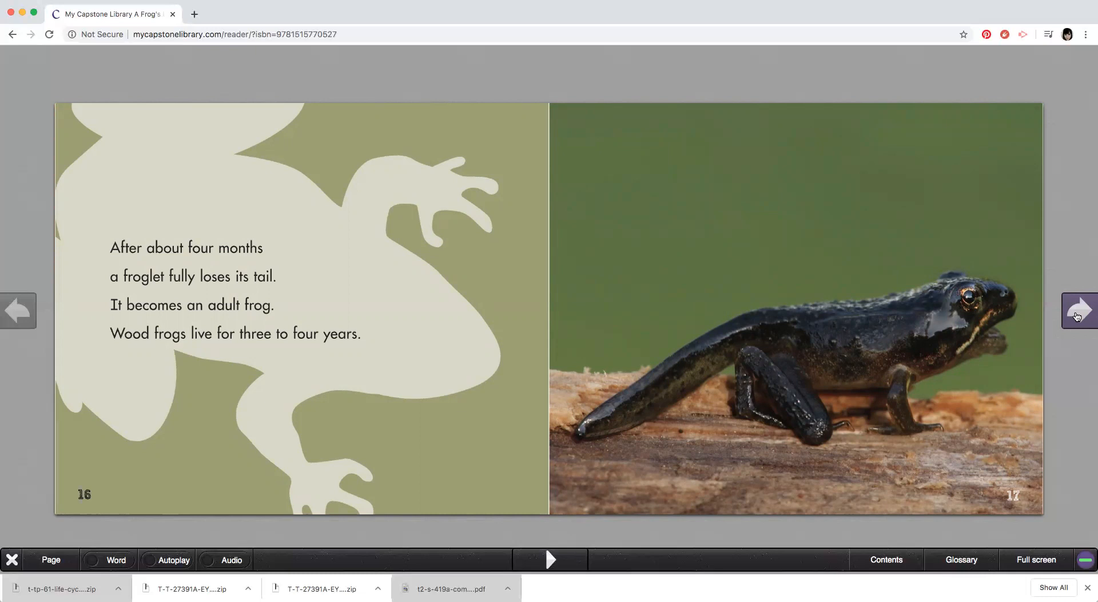
{"action": "left_click", "coordinate": [1080, 311]}
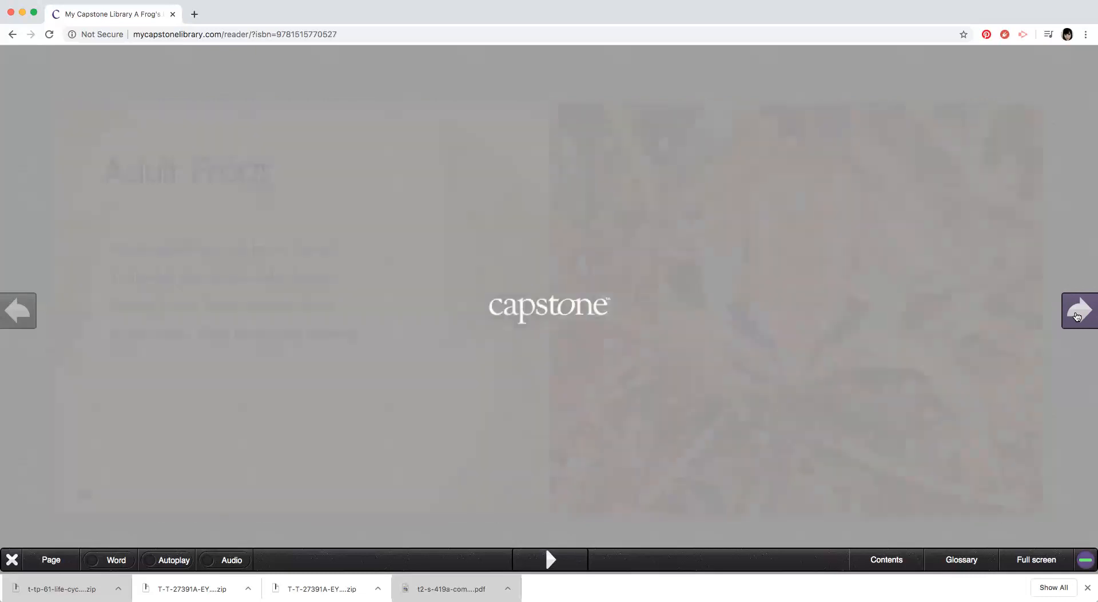
{"action": "left_click", "coordinate": [1078, 312]}
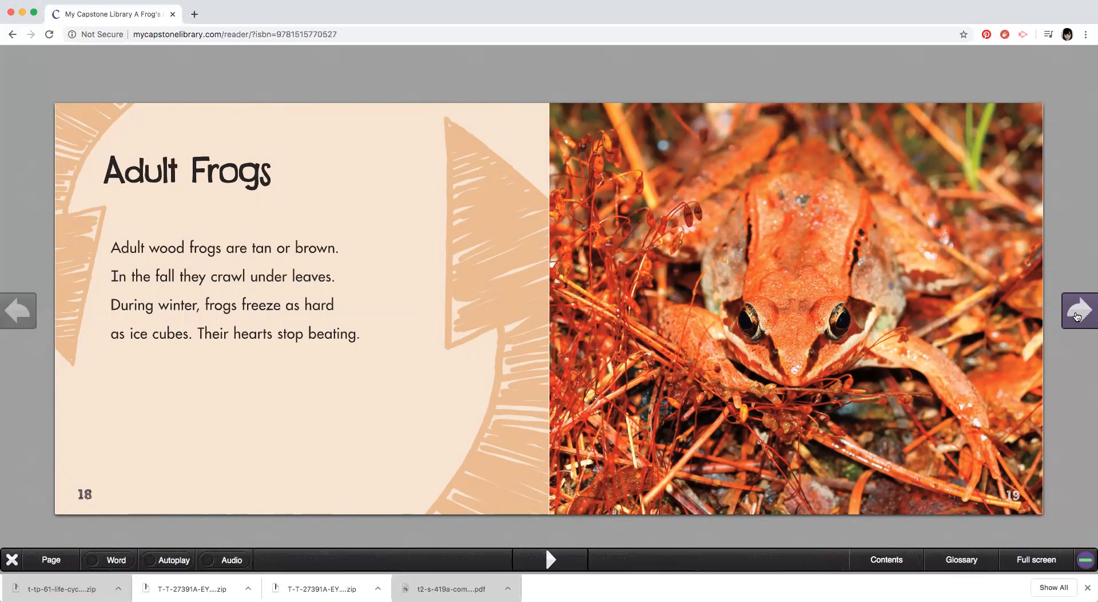
Turn to the final spread, pages 20–21, where the life cycle begins again
{"action": "left_click", "coordinate": [1082, 311]}
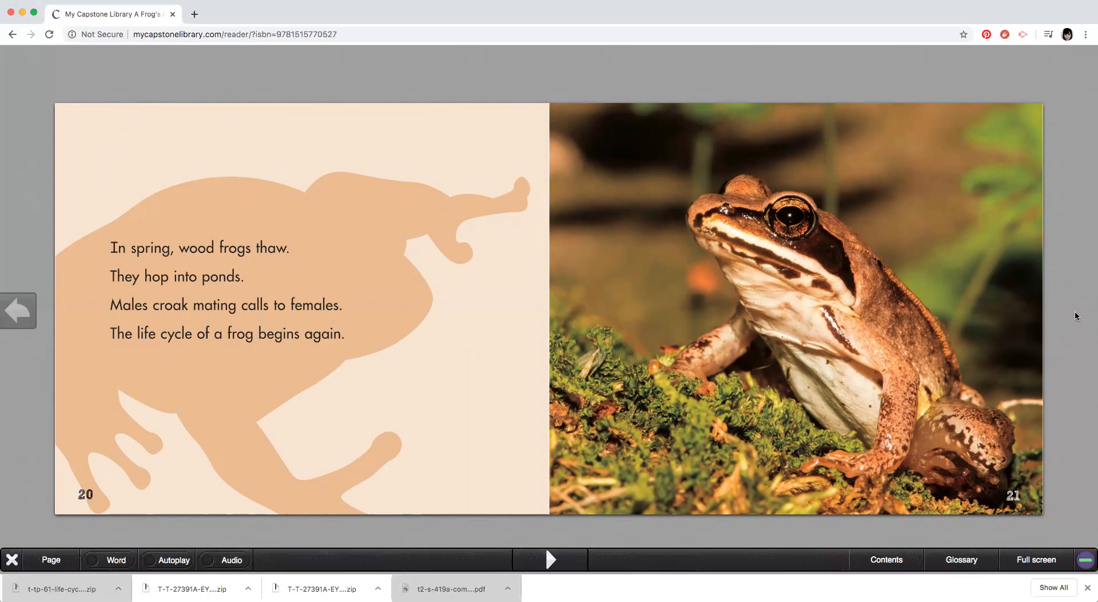
{"action": "mouse_move", "coordinate": [884, 479]}
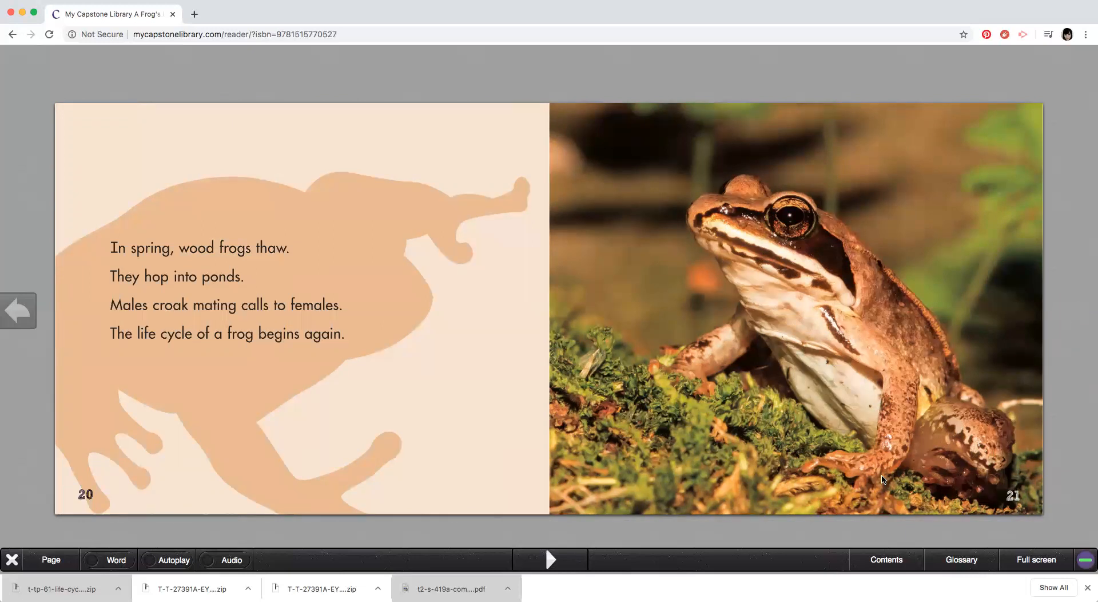
{"action": "mouse_move", "coordinate": [540, 132]}
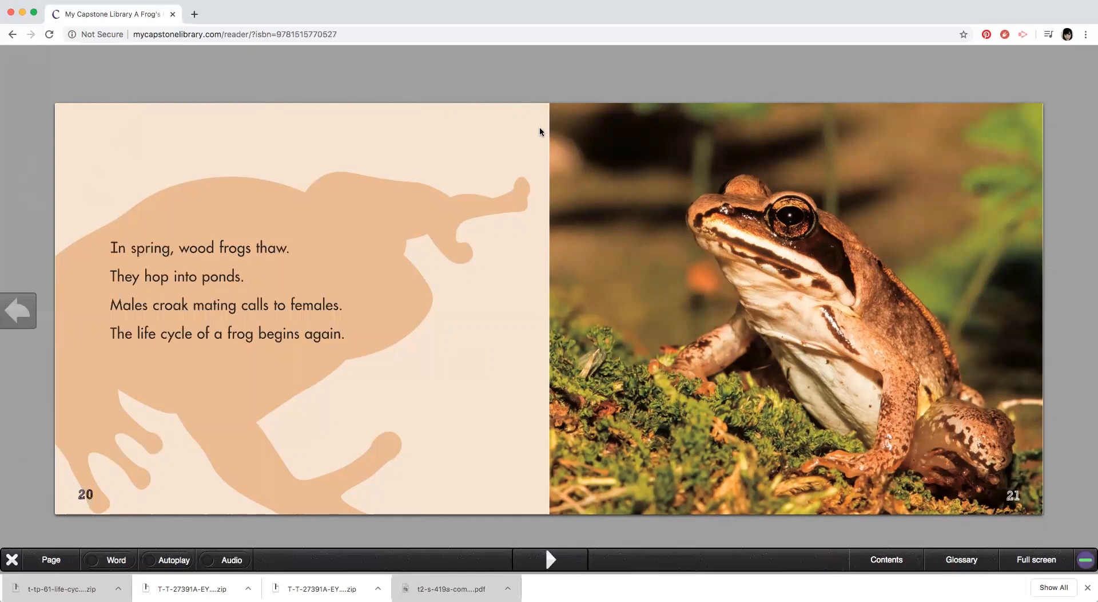
{"action": "mouse_move", "coordinate": [223, 58]}
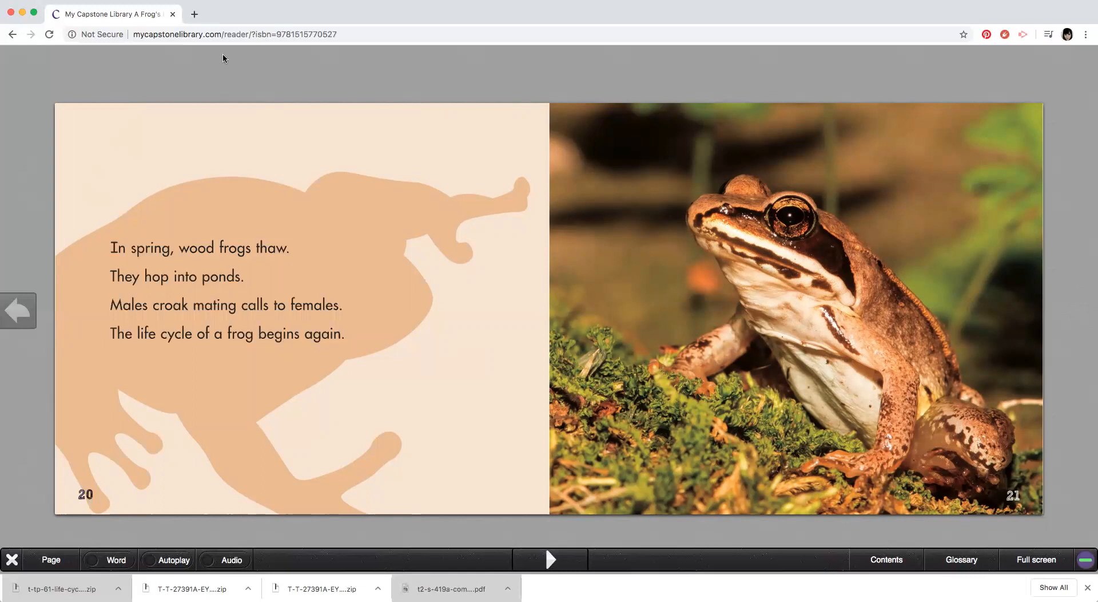